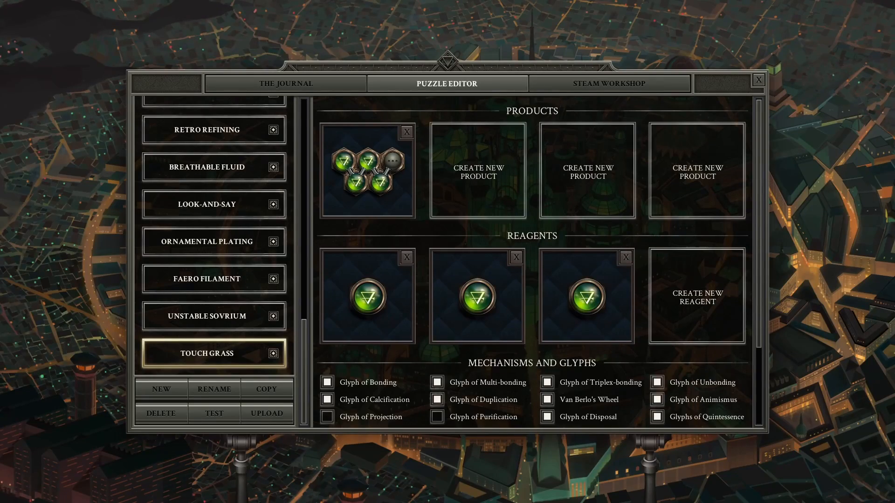
pyautogui.moveTo(304, 461)
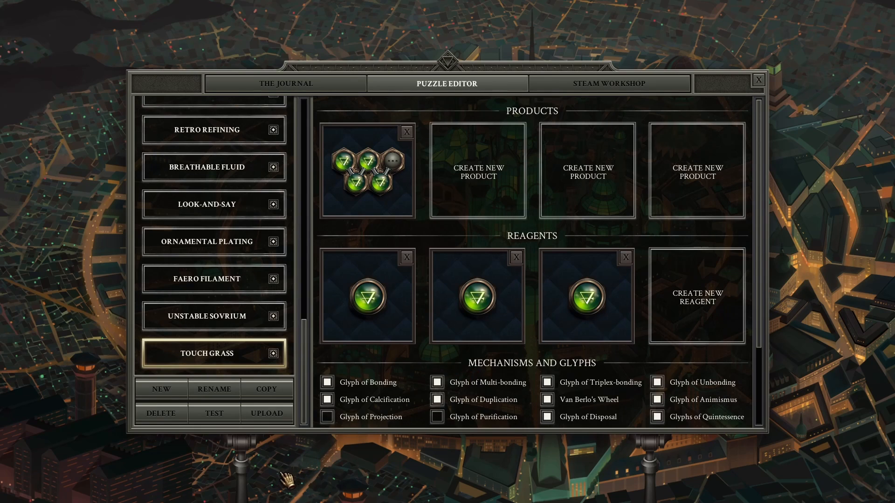
pyautogui.moveTo(285, 480)
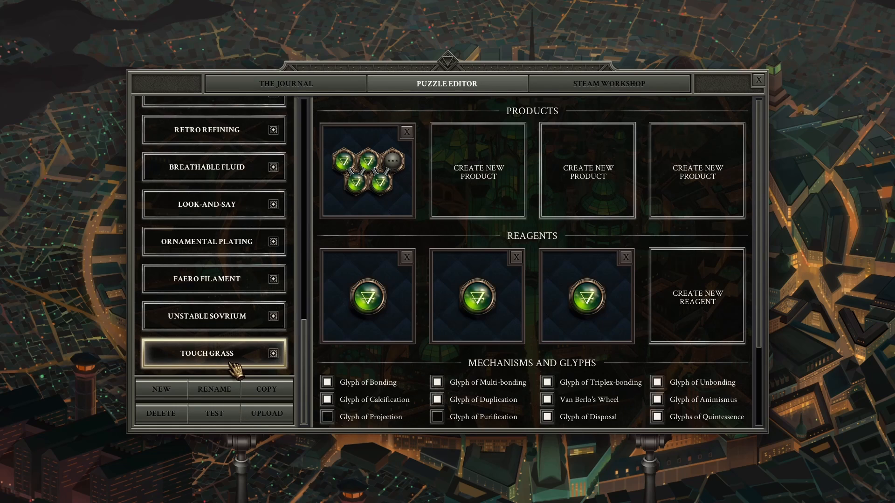
pyautogui.moveTo(223, 357)
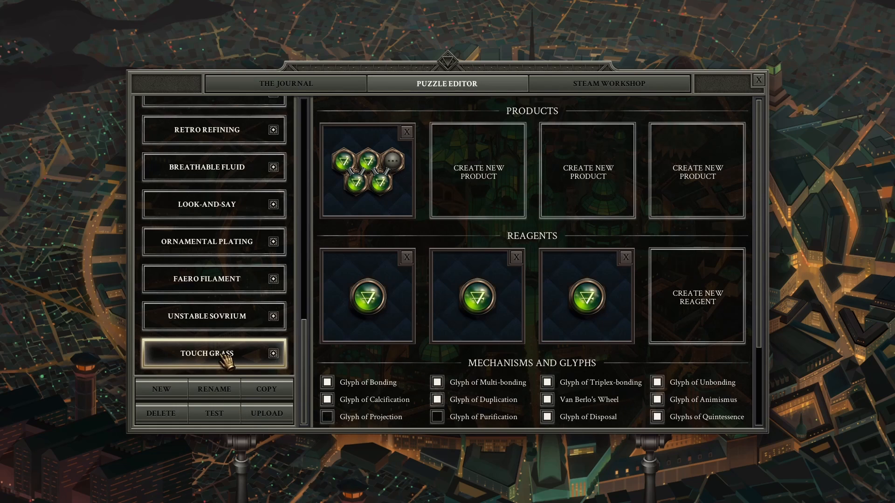
pyautogui.moveTo(223, 368)
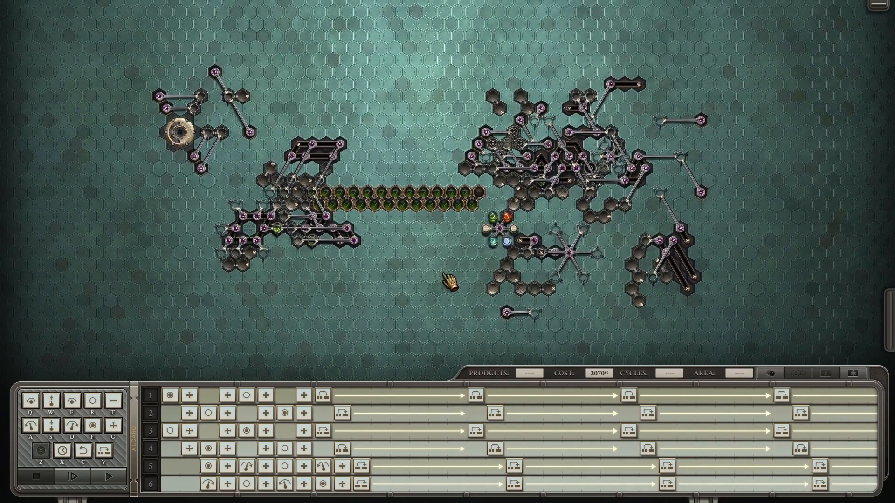
pyautogui.moveTo(417, 277)
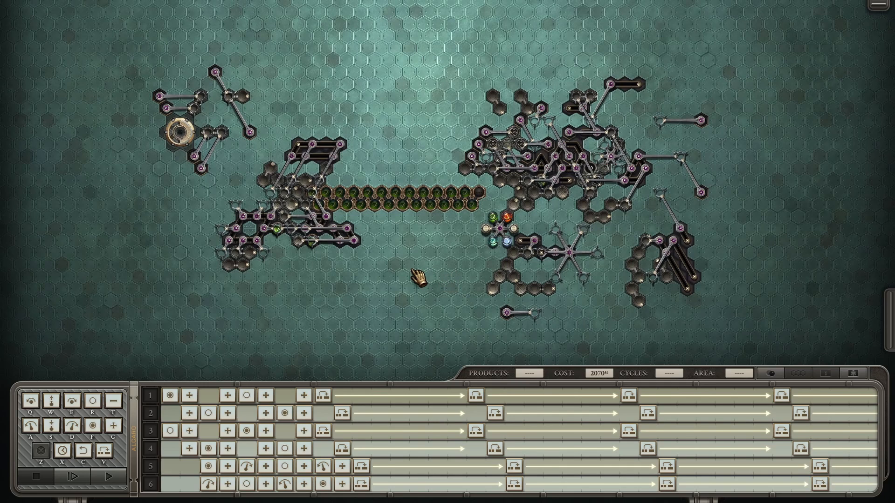
pyautogui.moveTo(746, 341)
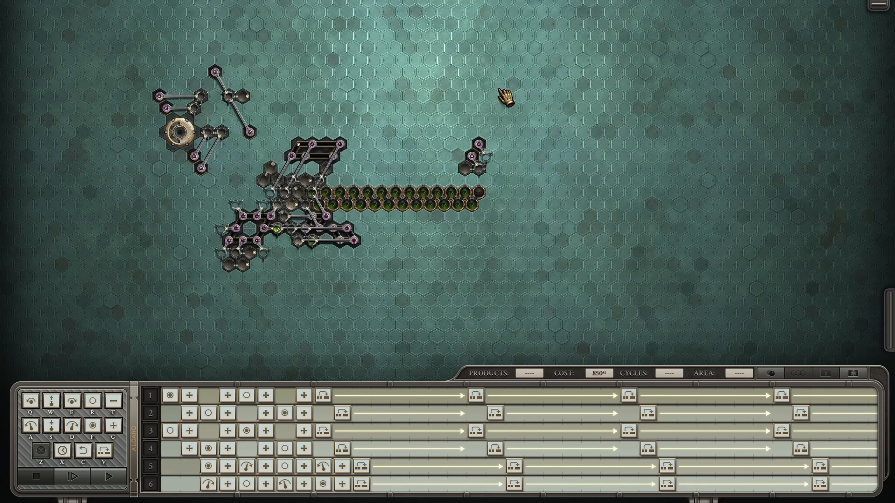
pyautogui.moveTo(302, 245)
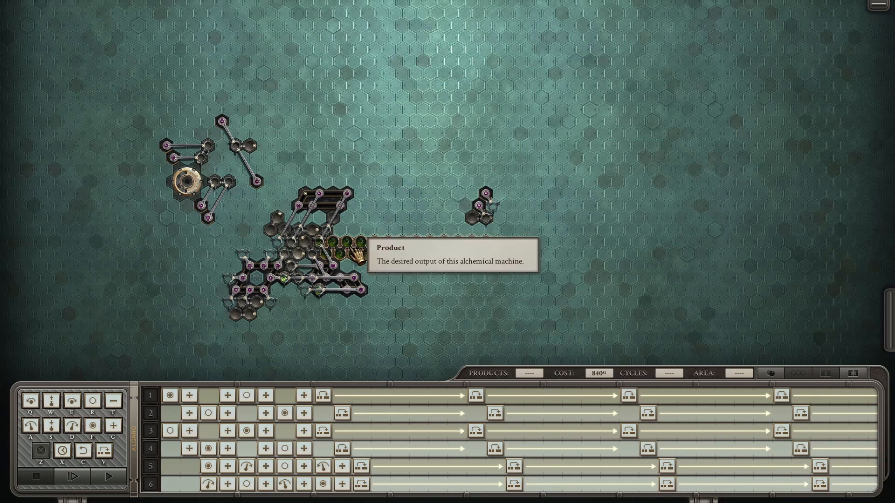
pyautogui.moveTo(862, 248)
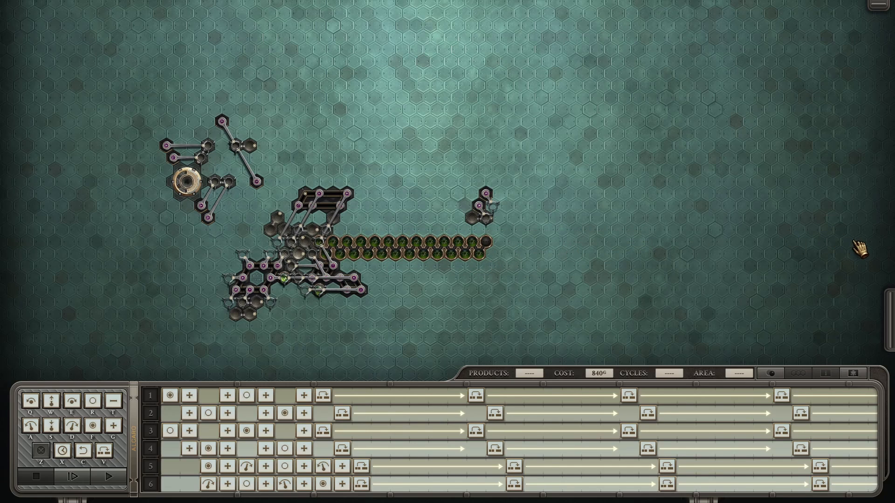
pyautogui.moveTo(377, 296)
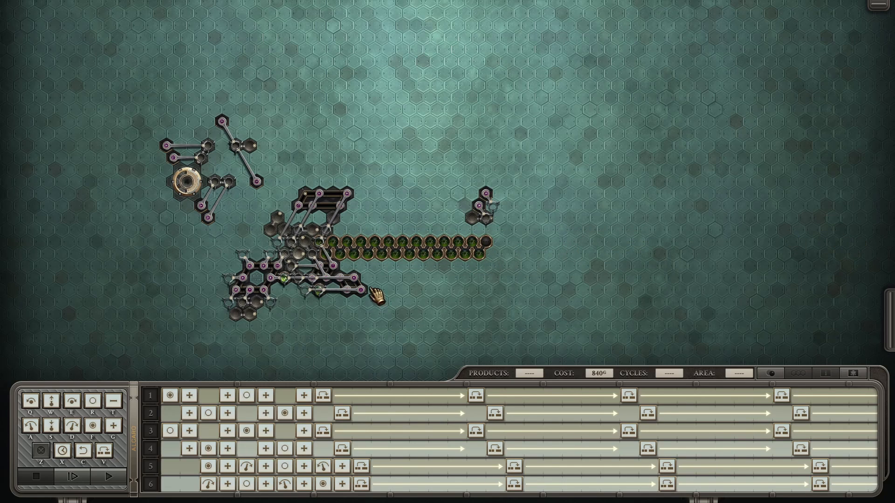
pyautogui.moveTo(323, 263)
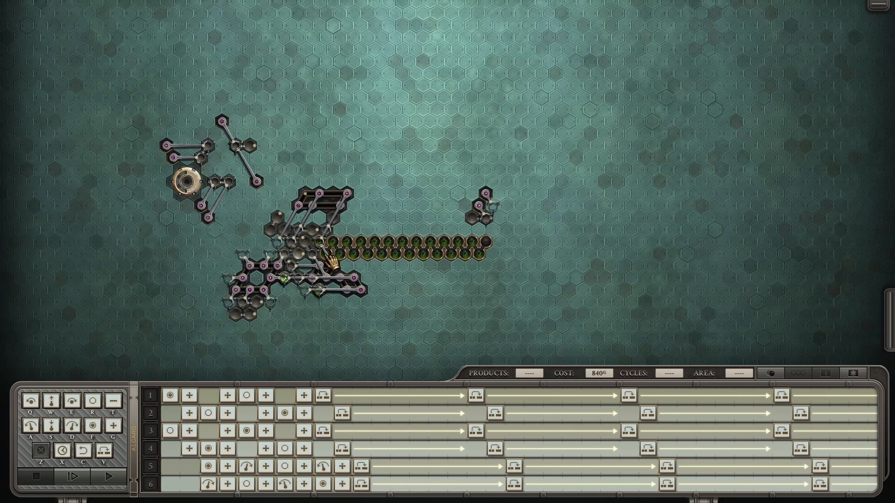
pyautogui.moveTo(519, 265)
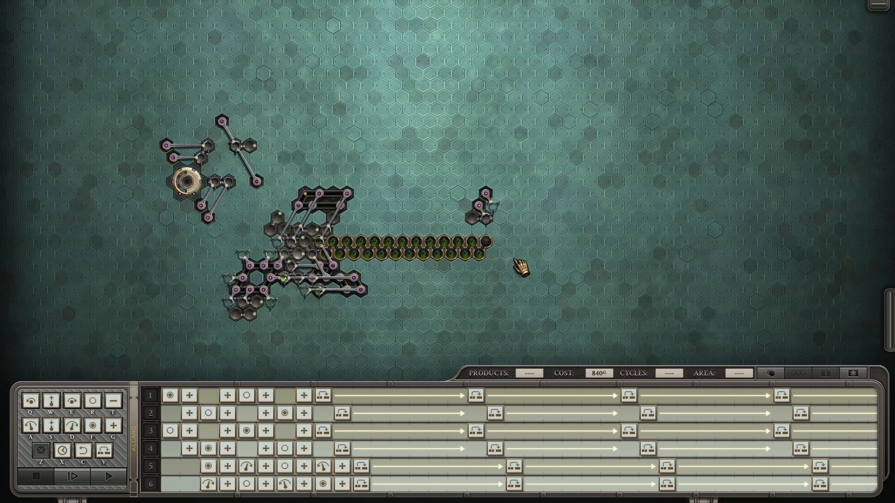
pyautogui.moveTo(422, 296)
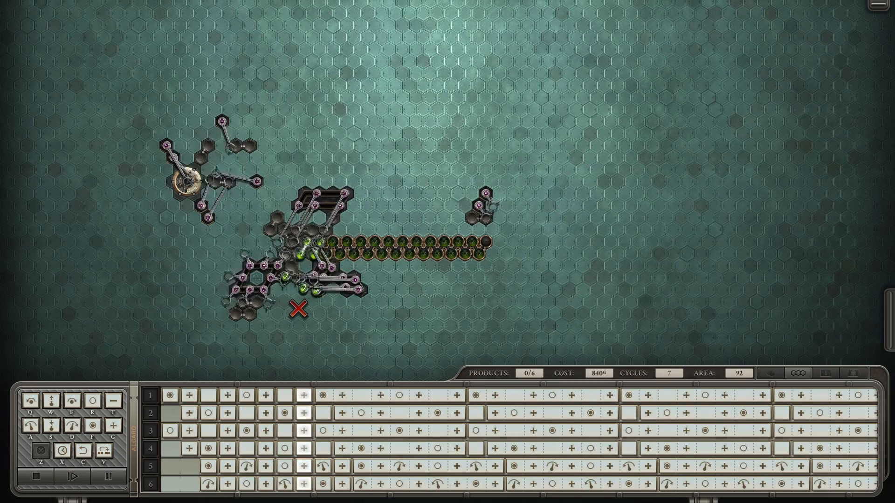
# Run the machine to 6/6 products at 30 cycles, then return to editing from the success report
pyautogui.click(77, 476)
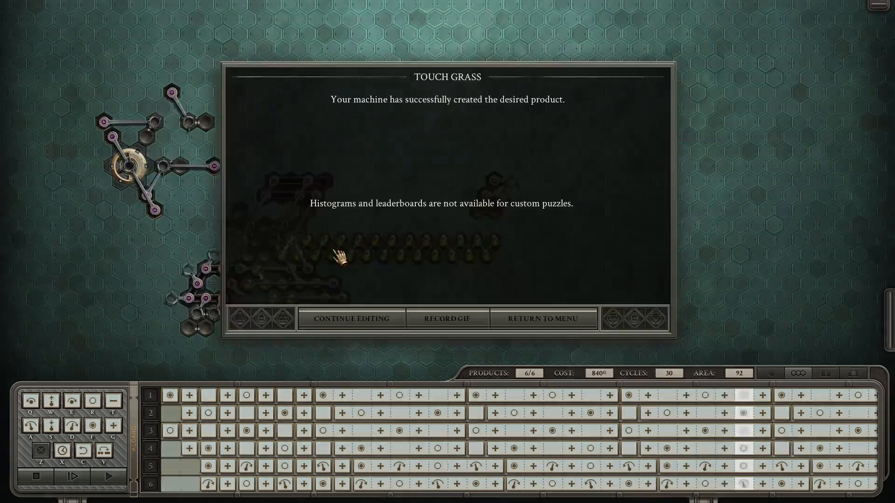
pyautogui.click(351, 319)
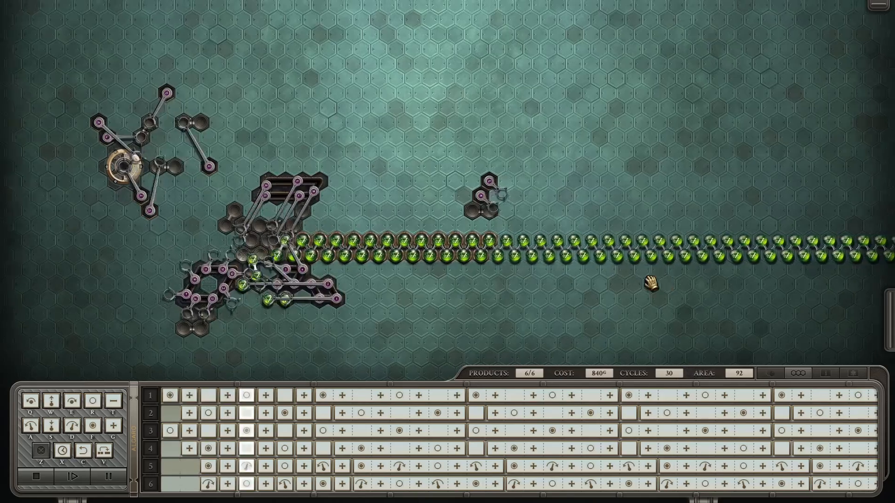
# Stop the run and restart the adjusted 850-gold, area-93 machine through its first cycles
pyautogui.click(53, 477)
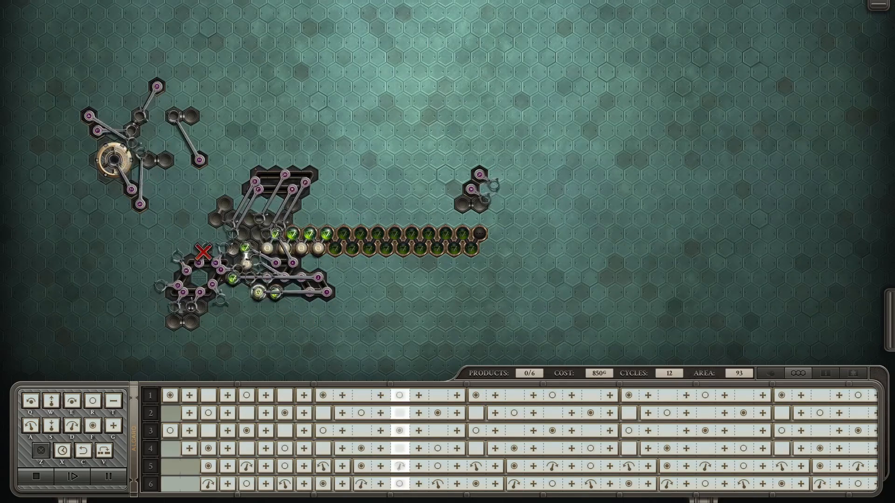
pyautogui.click(76, 474)
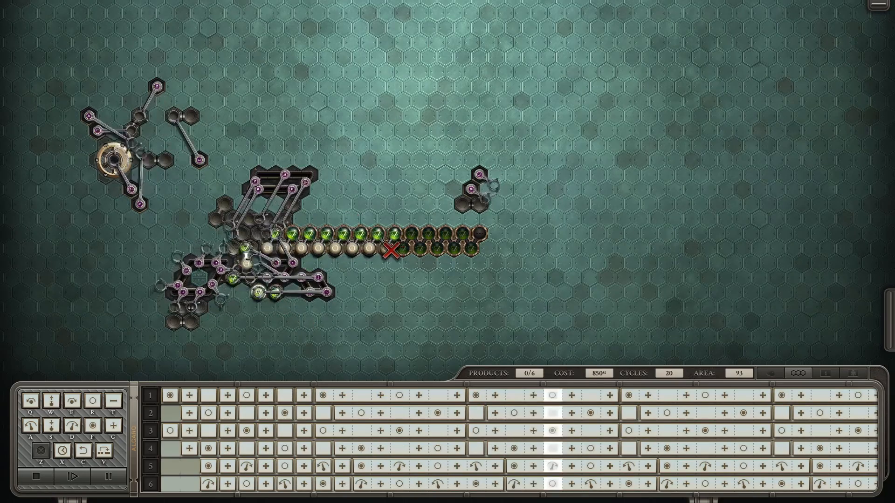
pyautogui.click(77, 476)
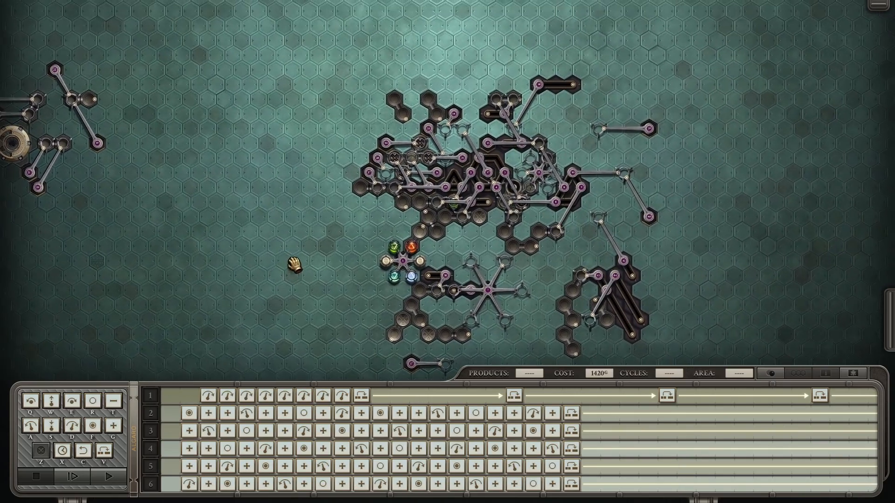
# End the 1420-gold machine's test run after its cycle-1 error so it can be edited
pyautogui.click(108, 476)
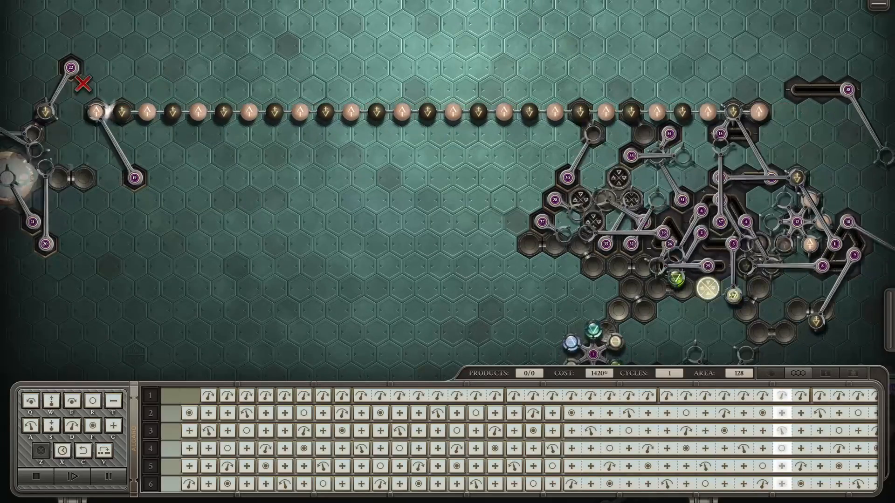
pyautogui.click(74, 476)
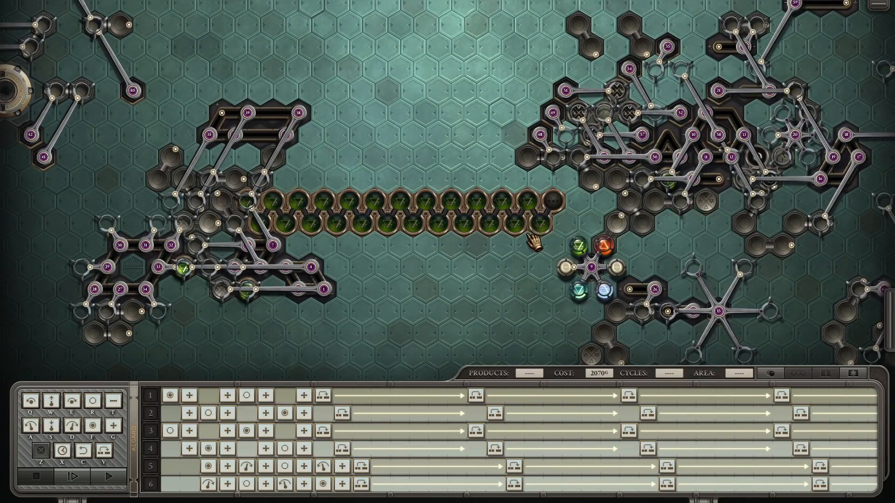
pyautogui.moveTo(511, 263)
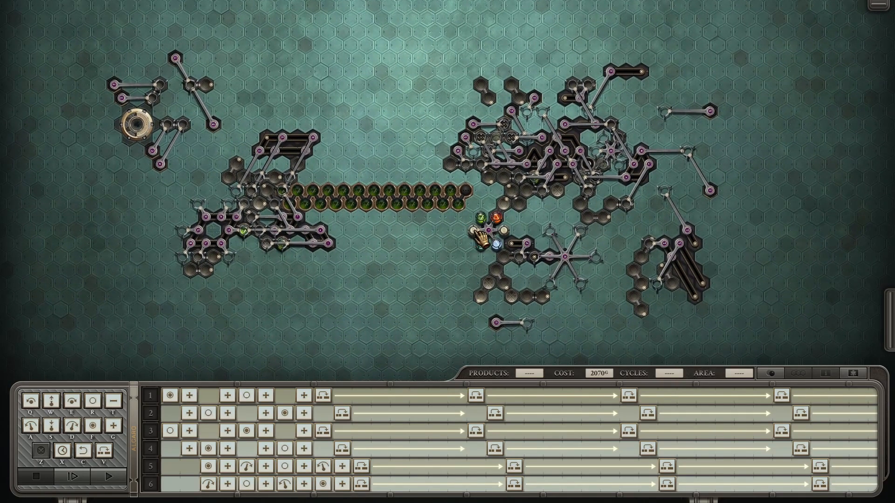
pyautogui.moveTo(417, 274)
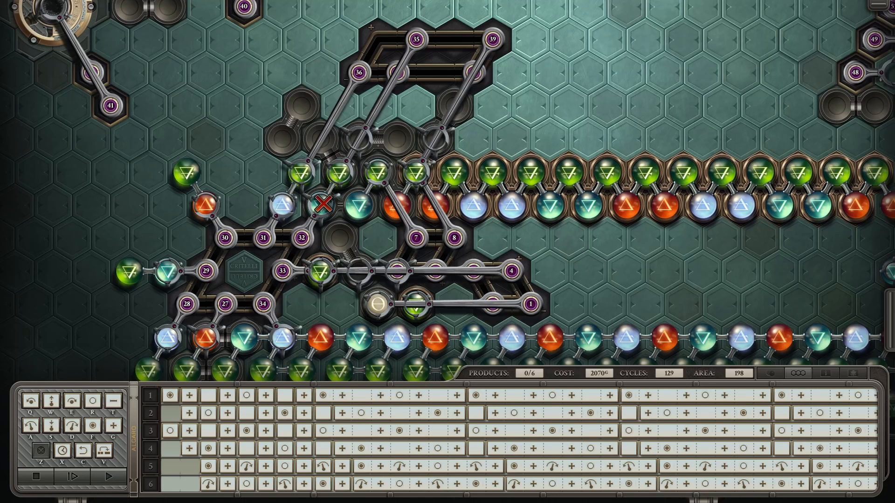
# Step the 2070-gold machine forward one cycle toward cycle 140 to watch the atom chains
pyautogui.click(61, 477)
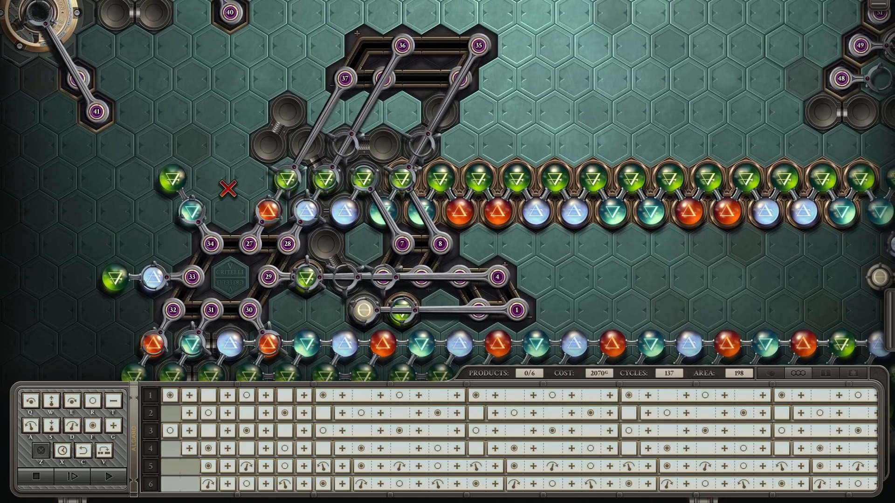
pyautogui.moveTo(682, 180)
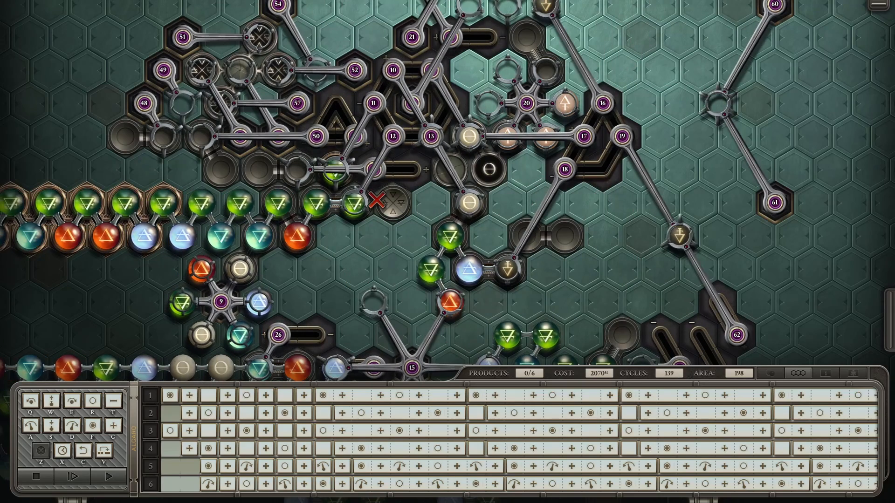
pyautogui.moveTo(337, 301)
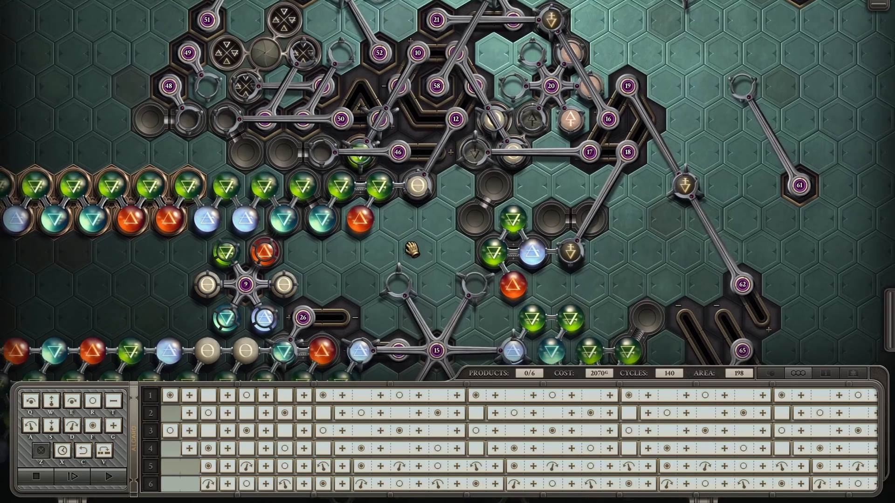
# Zoom out over the whole machine while it steps on to cycle 145
pyautogui.scroll(-3)
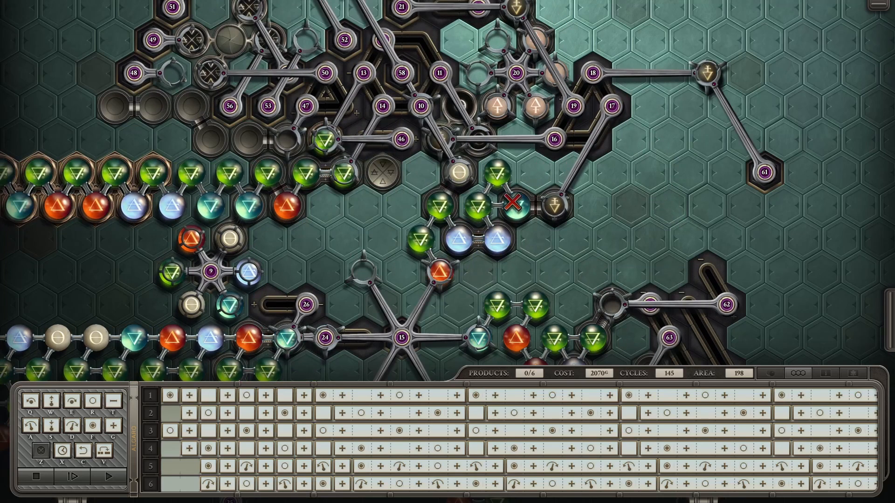
pyautogui.scroll(-3)
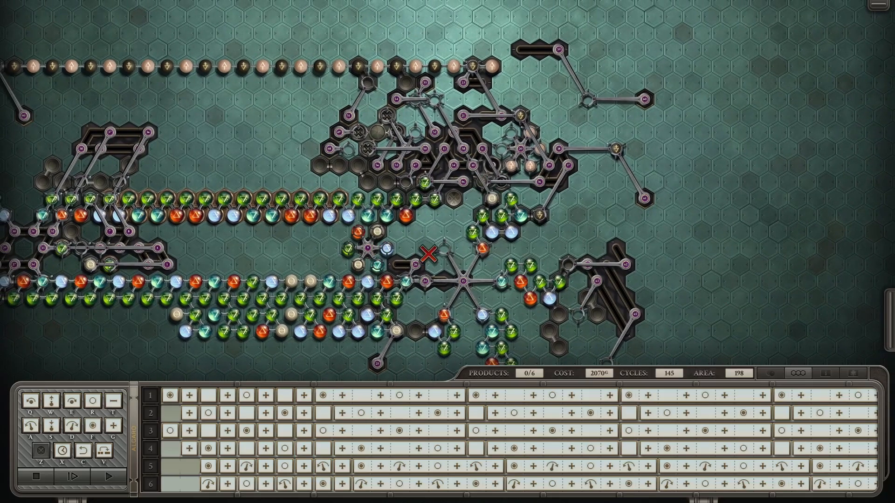
# Resume the simulation until the first product completes around cycle 219
pyautogui.click(71, 474)
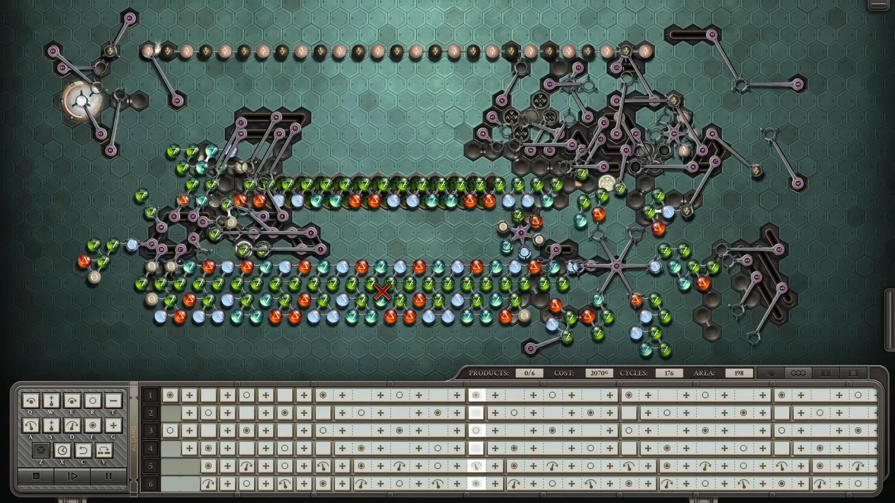
pyautogui.click(78, 477)
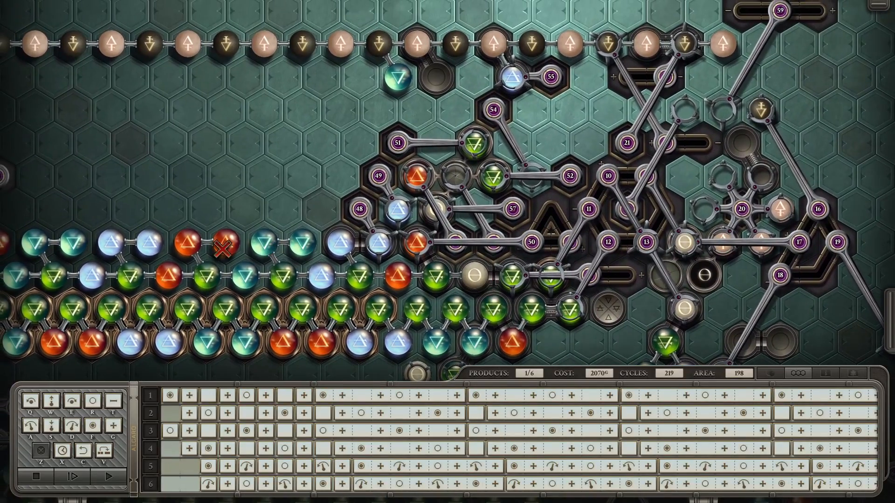
# Resume the run past cycle 300, then slow it to watch closely with 1 of 6 products
pyautogui.click(88, 478)
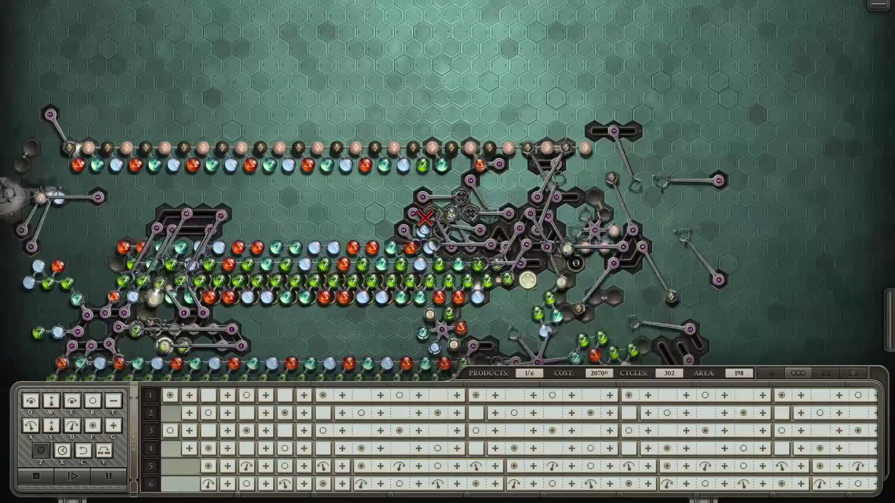
pyautogui.click(77, 477)
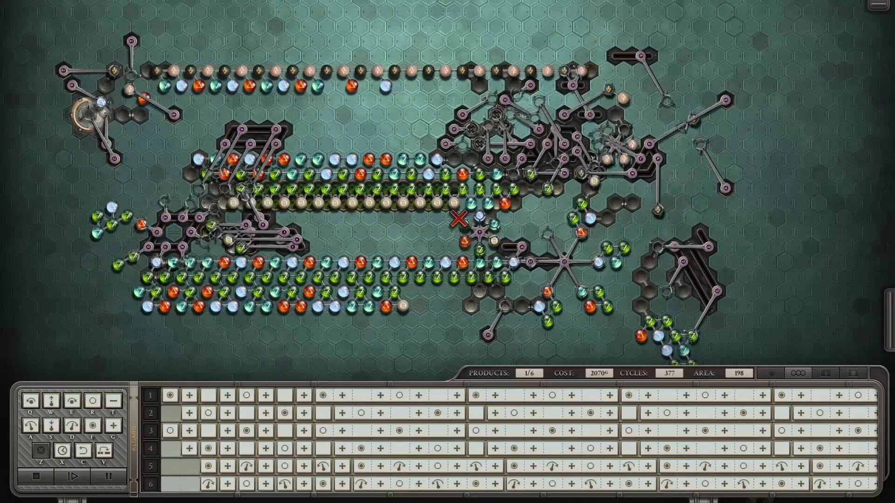
# Fast-forward the simulation until 2 of 6 products are delivered around cycle 760
pyautogui.click(77, 476)
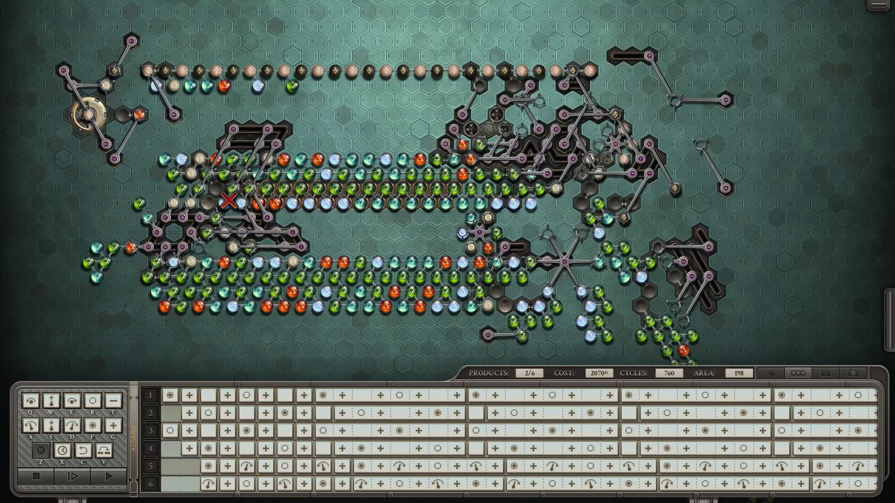
# Run the machine at higher speed to cycle 1874, locating the collision that halts it at 2/6
pyautogui.click(78, 476)
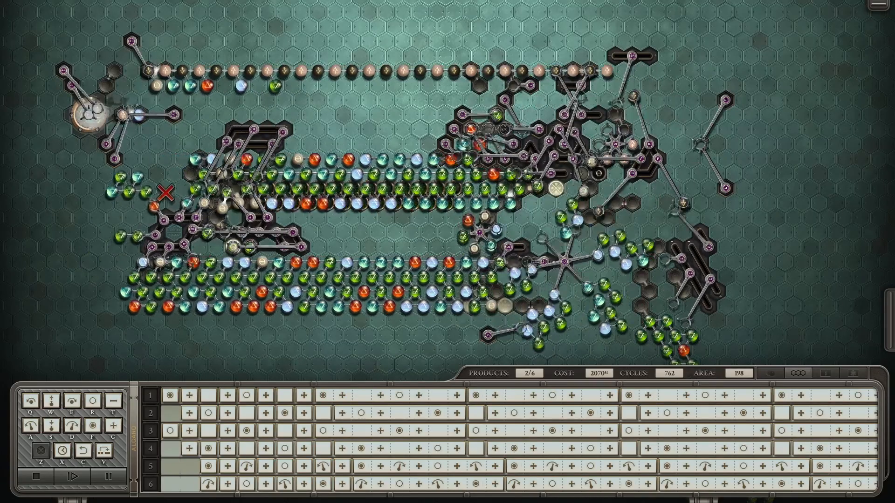
pyautogui.click(79, 476)
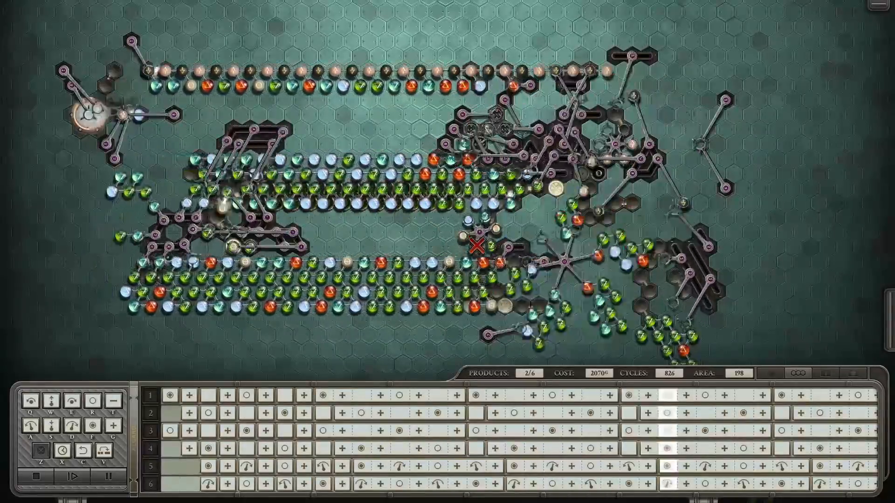
pyautogui.click(71, 476)
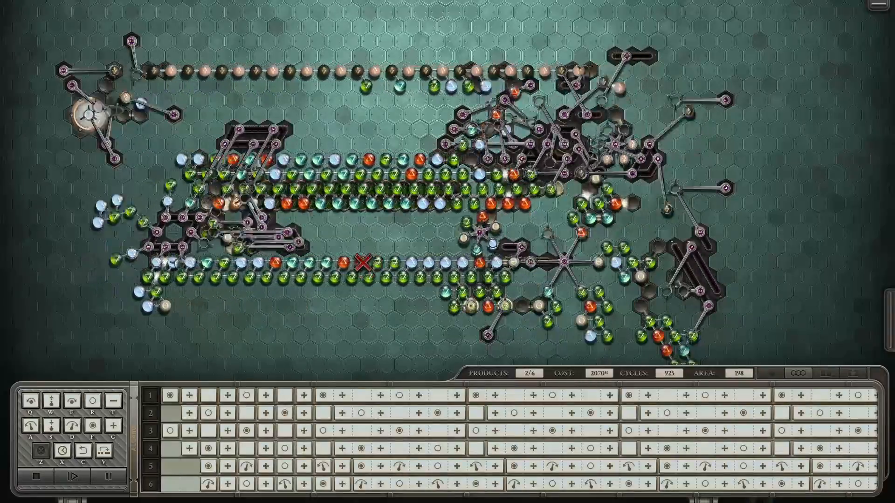
pyautogui.click(71, 492)
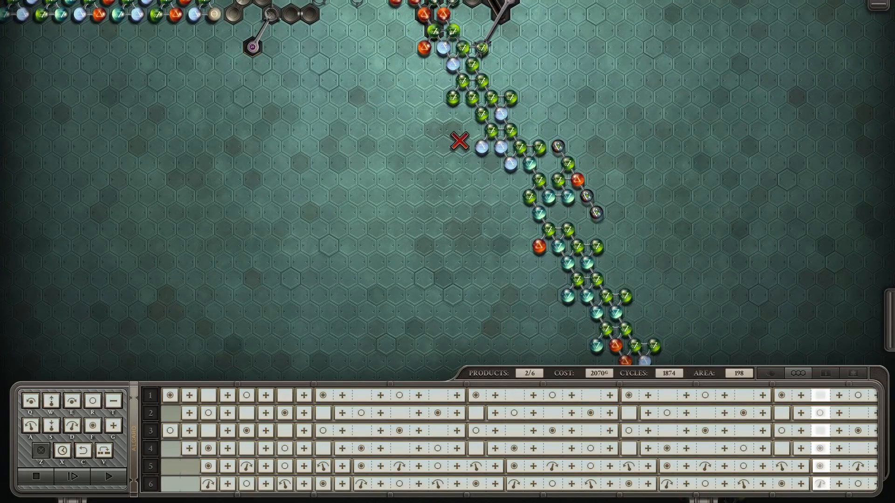
# Keep the simulation playing on to cycle 2223 with the product count still at 2 of 6
pyautogui.click(108, 476)
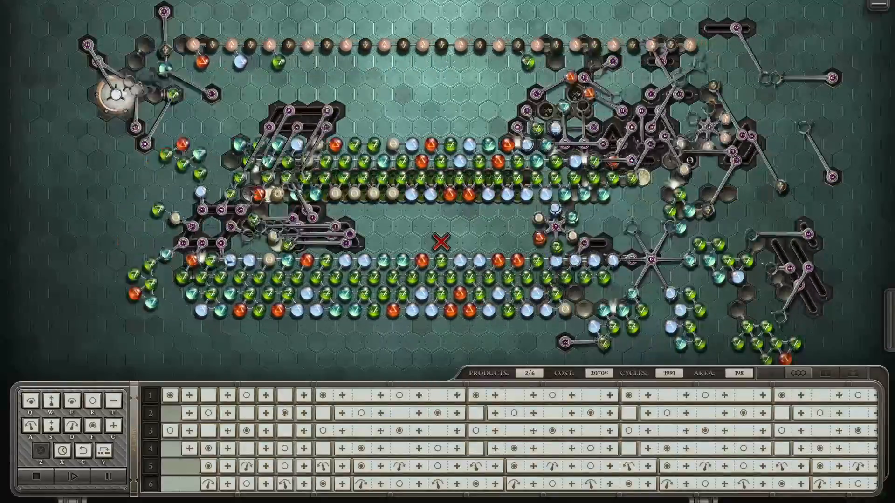
pyautogui.click(73, 475)
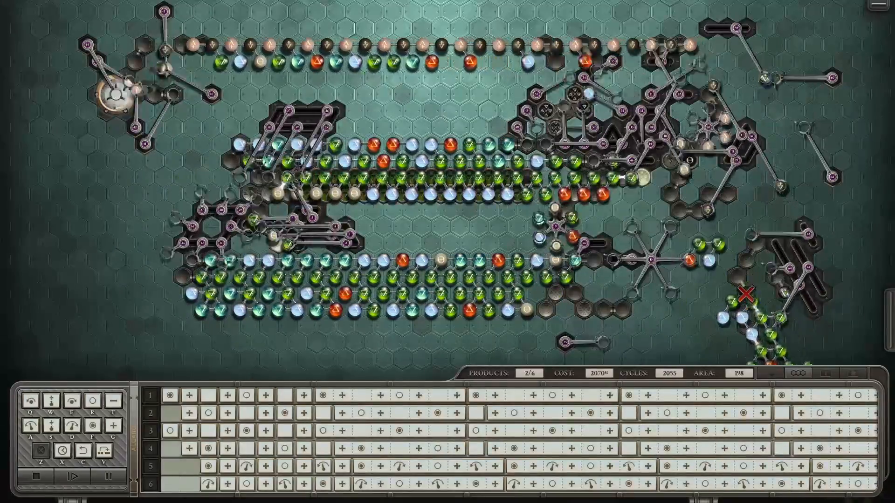
pyautogui.click(73, 474)
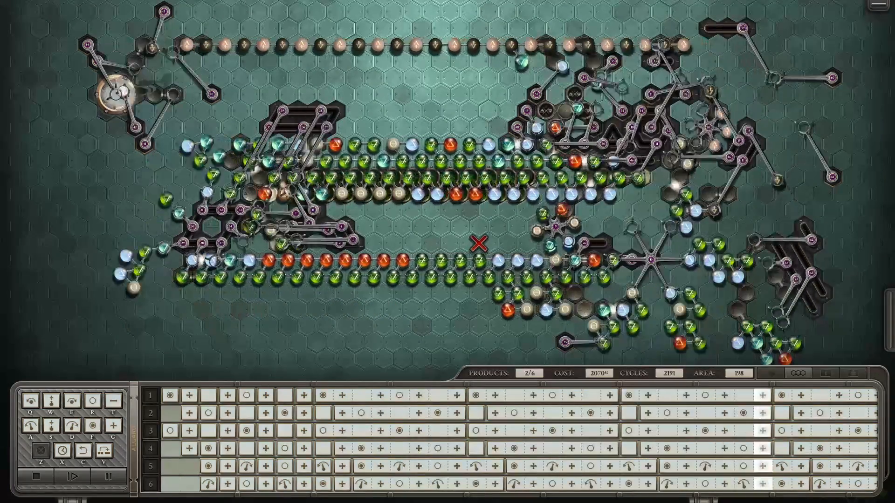
pyautogui.click(77, 475)
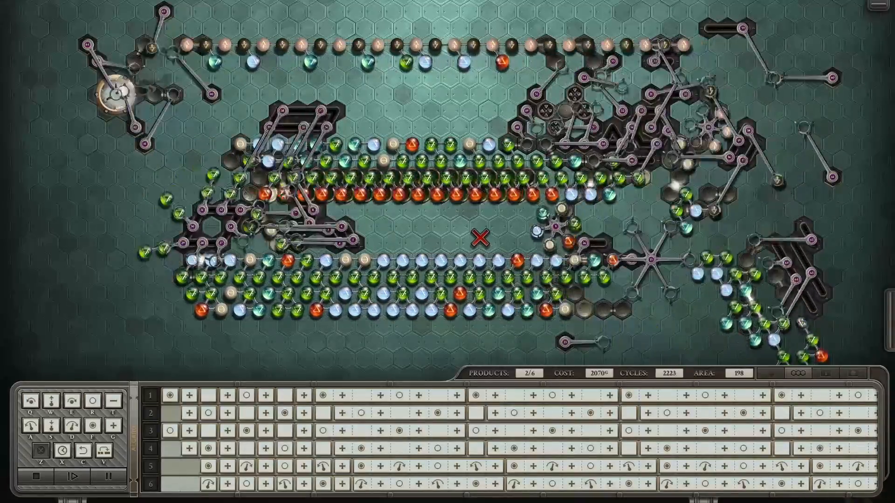
# Let the machine run until all 6/6 Touch Grass products complete at cycle 2326
pyautogui.click(78, 477)
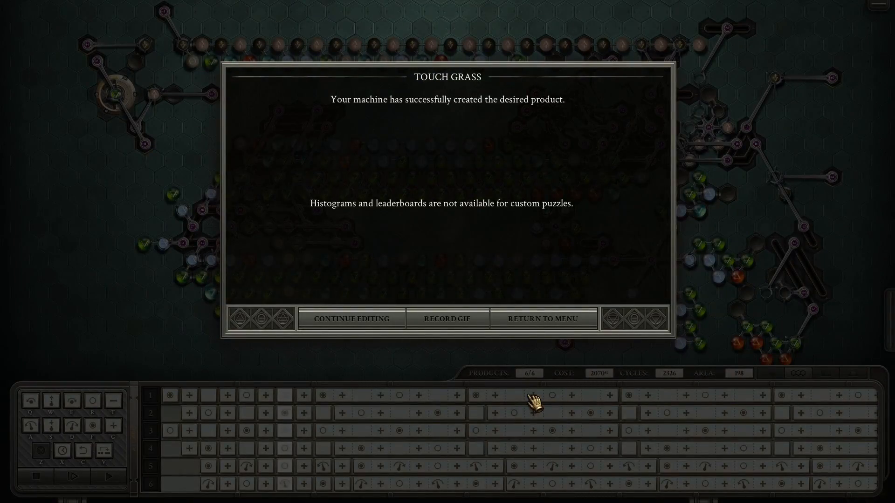
# Close the success report with Continue Editing to return to the finished board
pyautogui.click(351, 319)
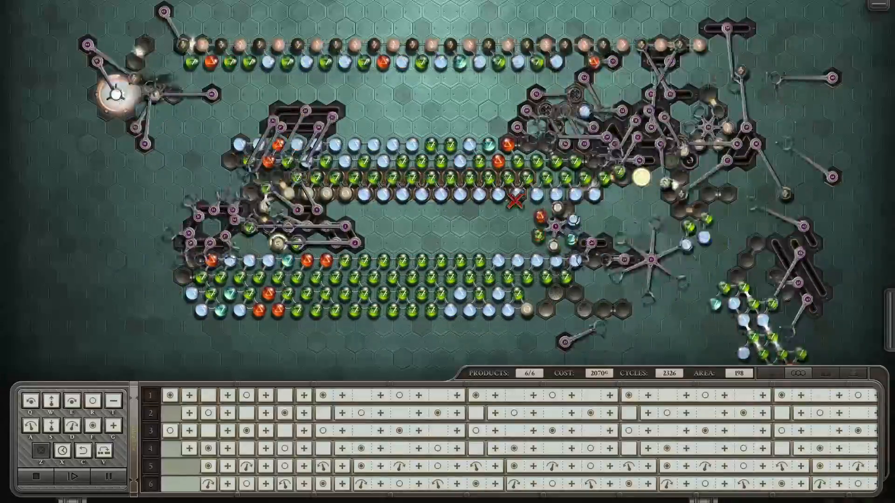
pyautogui.click(76, 476)
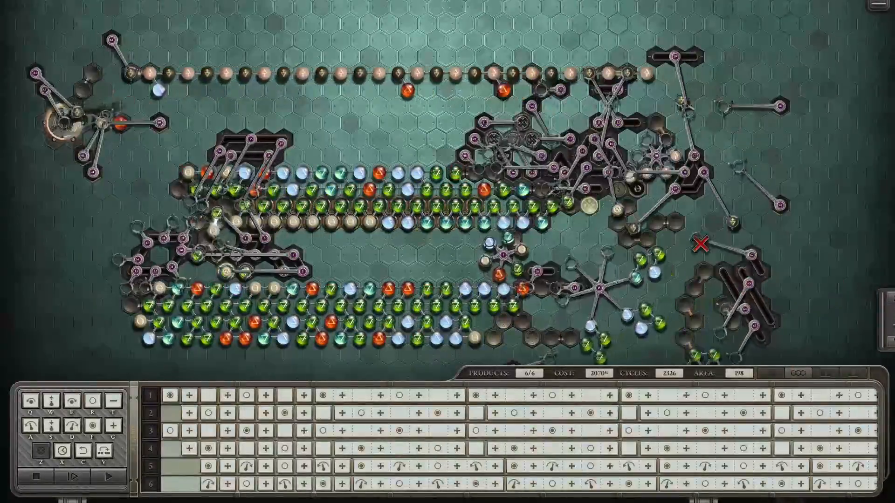
pyautogui.click(82, 476)
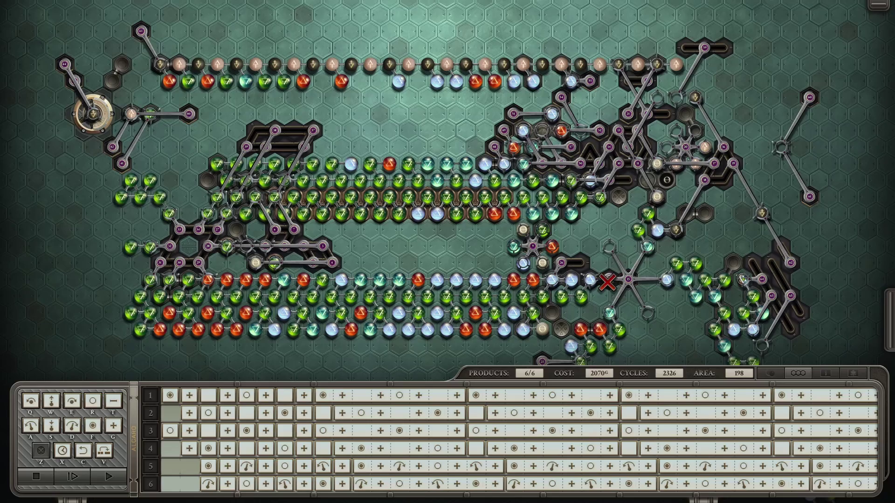
pyautogui.click(108, 476)
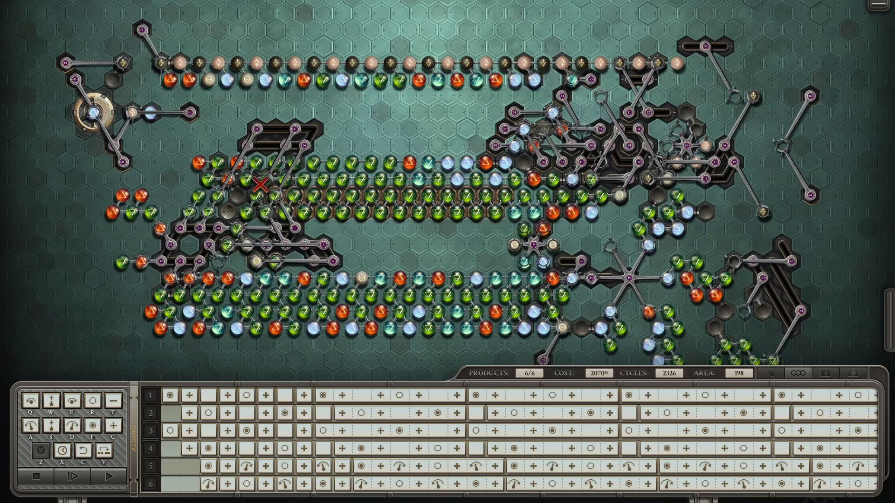
pyautogui.moveTo(394, 228)
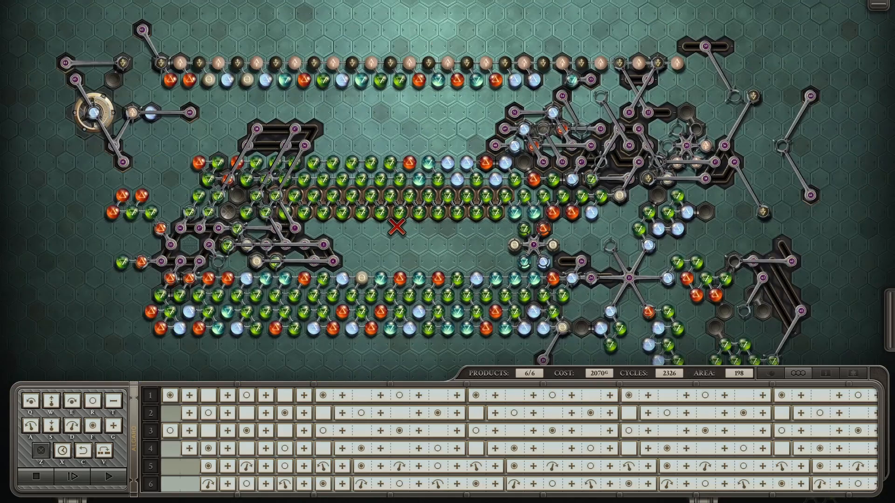
pyautogui.click(92, 476)
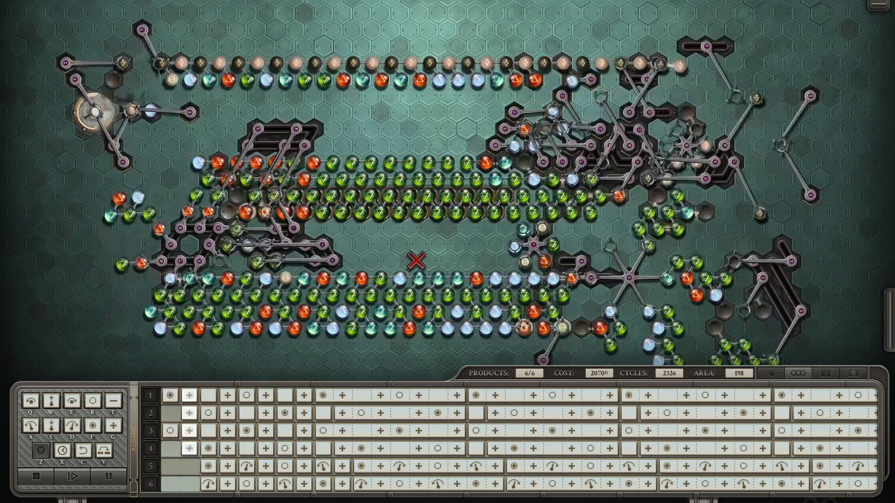
pyautogui.click(79, 476)
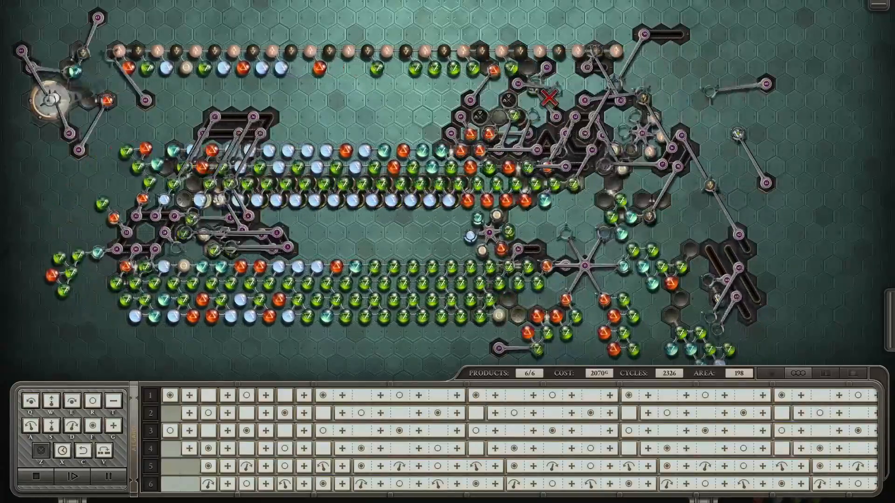
pyautogui.scroll(-3)
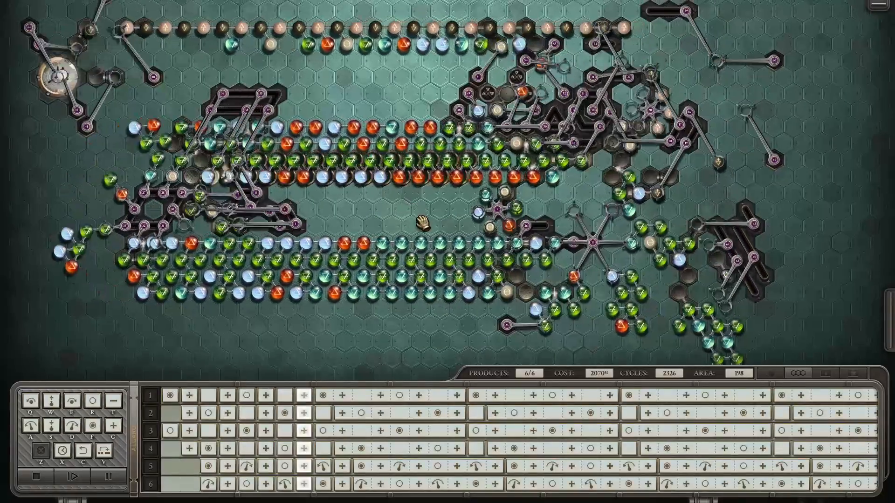
pyautogui.click(54, 476)
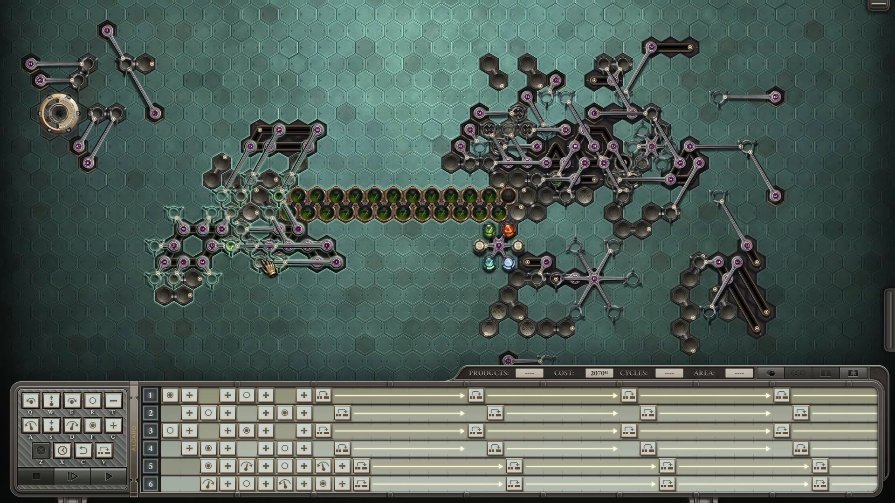
# Start a fresh run of the 2070-gold machine and let it advance past cycle 173
pyautogui.click(108, 477)
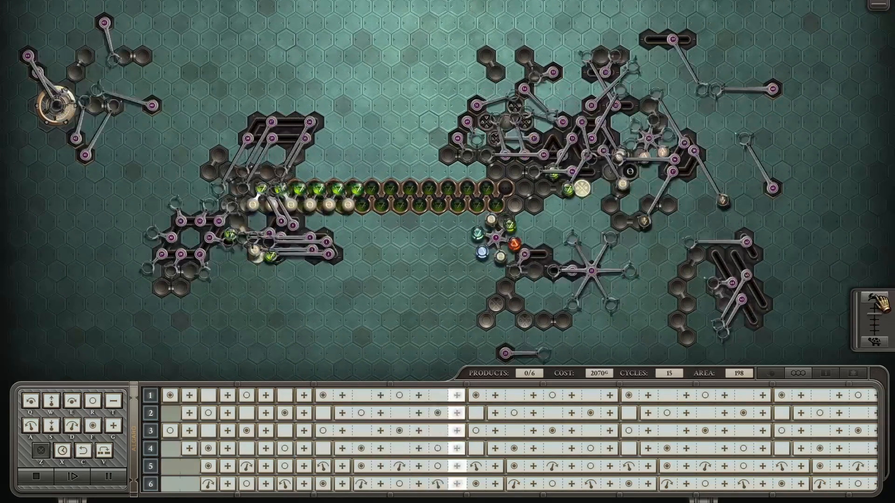
pyautogui.click(78, 475)
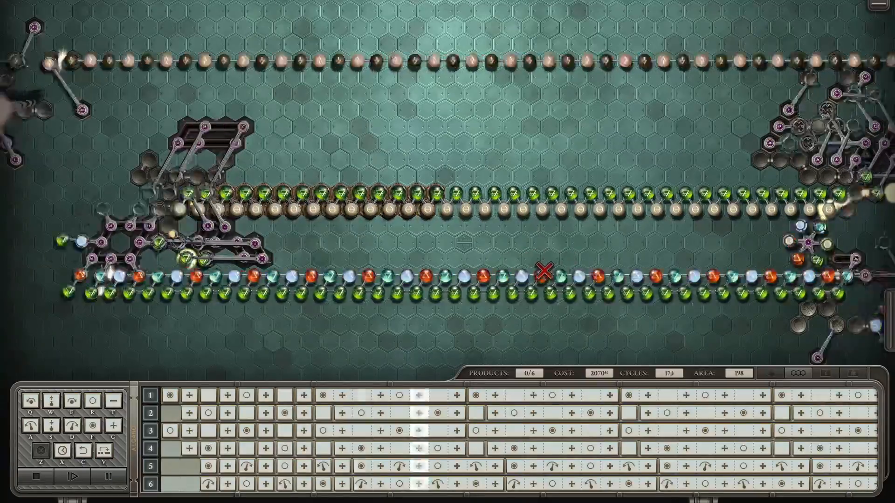
# Fast-forward to 6/6 products at cycle 1990, then return to editing from the report
pyautogui.click(75, 474)
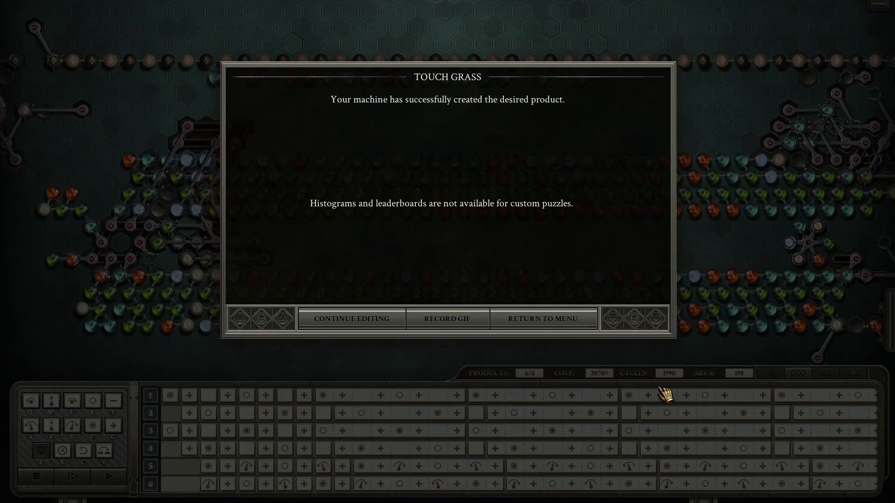
pyautogui.click(351, 319)
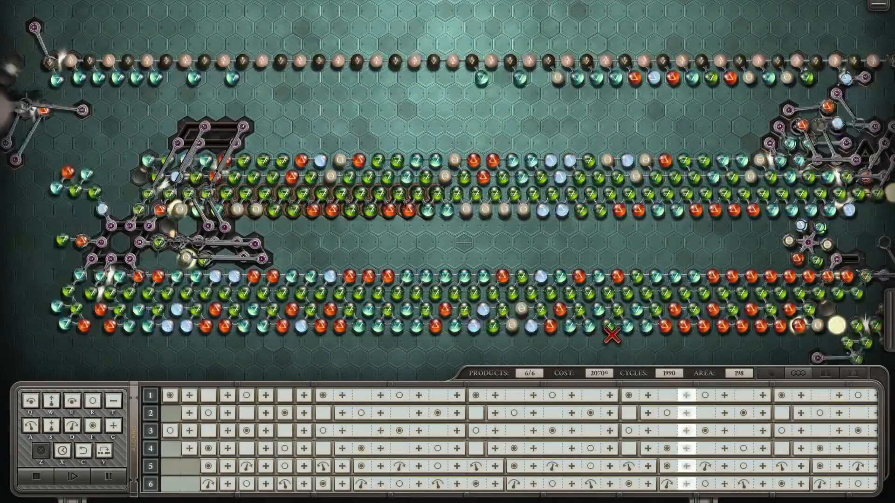